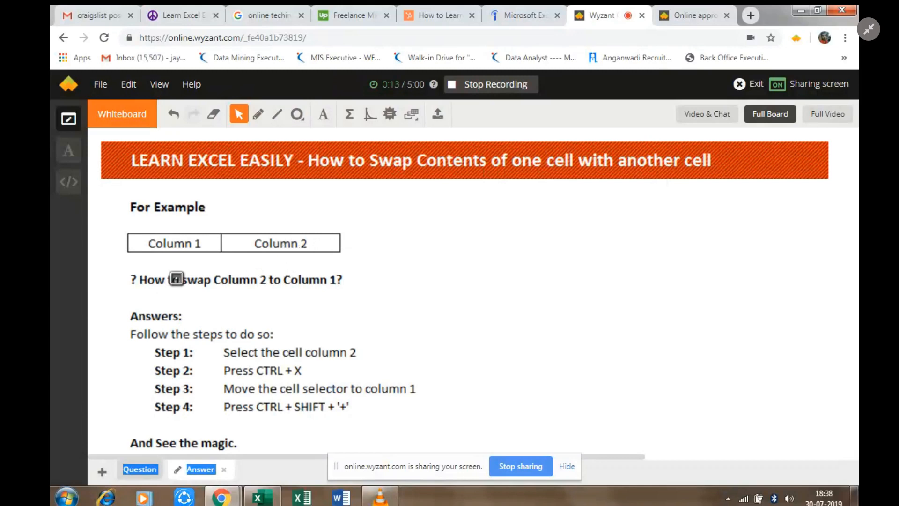
mouse_move(154, 364)
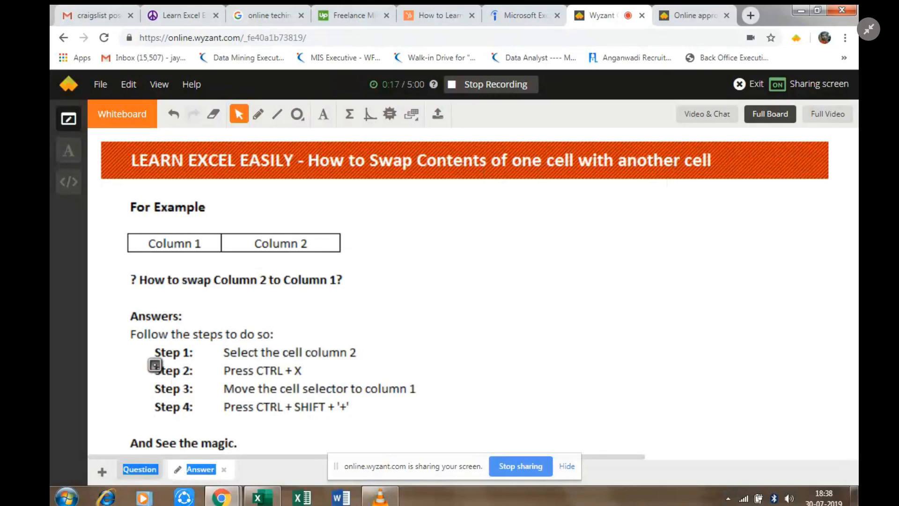
mouse_move(146, 400)
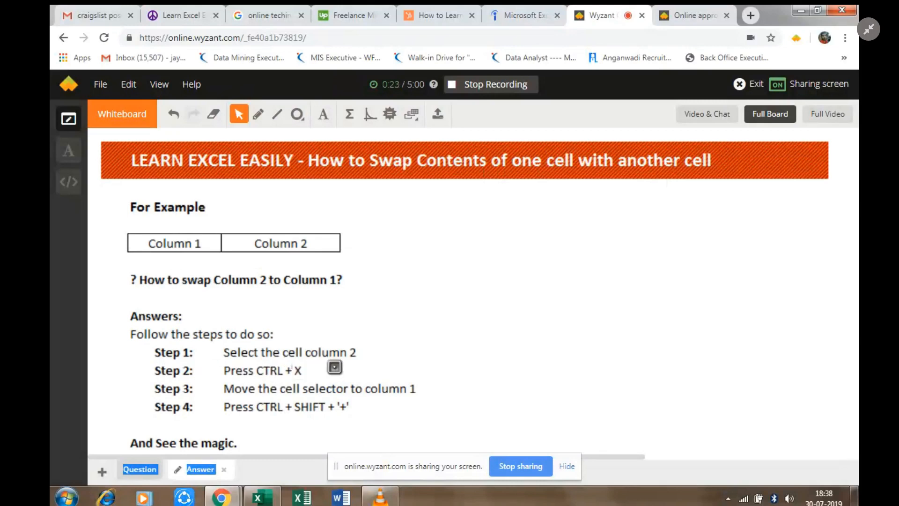
mouse_move(264, 389)
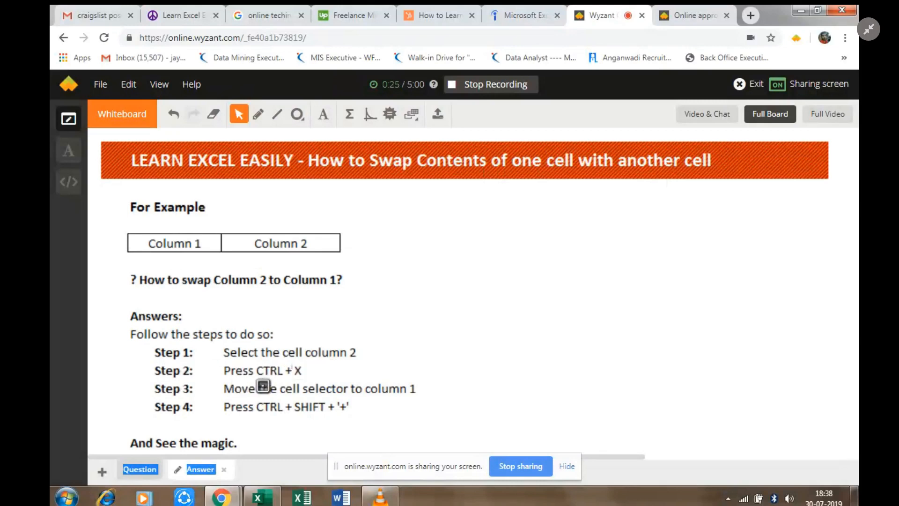
mouse_move(368, 397)
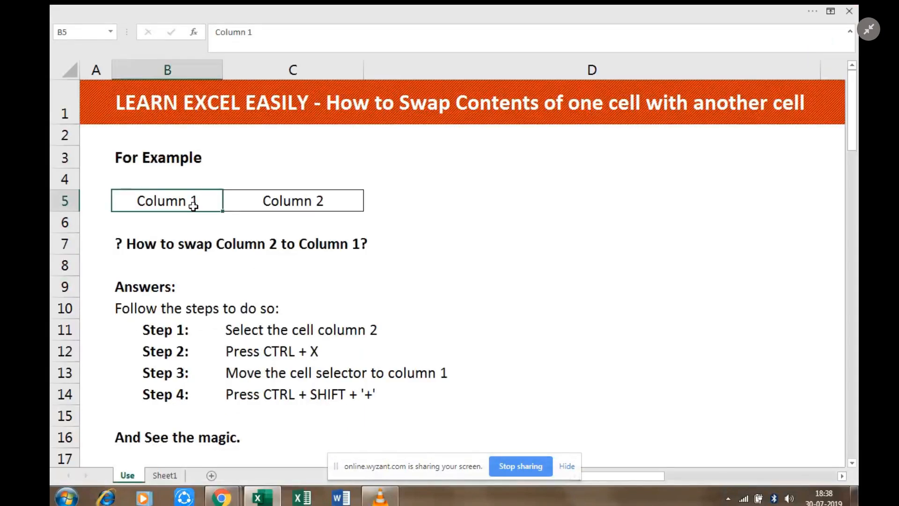
Cut the Column 2 cell in C5 and target B5 so it lands before Column 1.
click(293, 200)
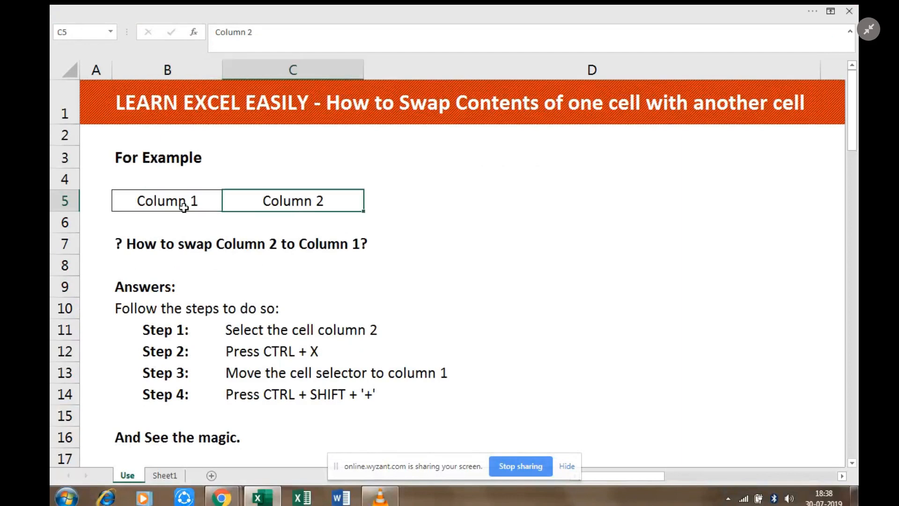
click(166, 201)
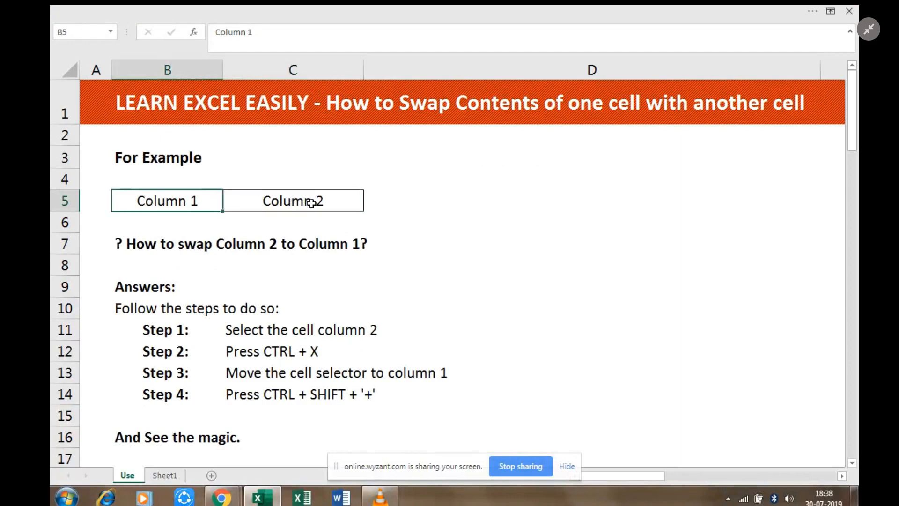
click(306, 200)
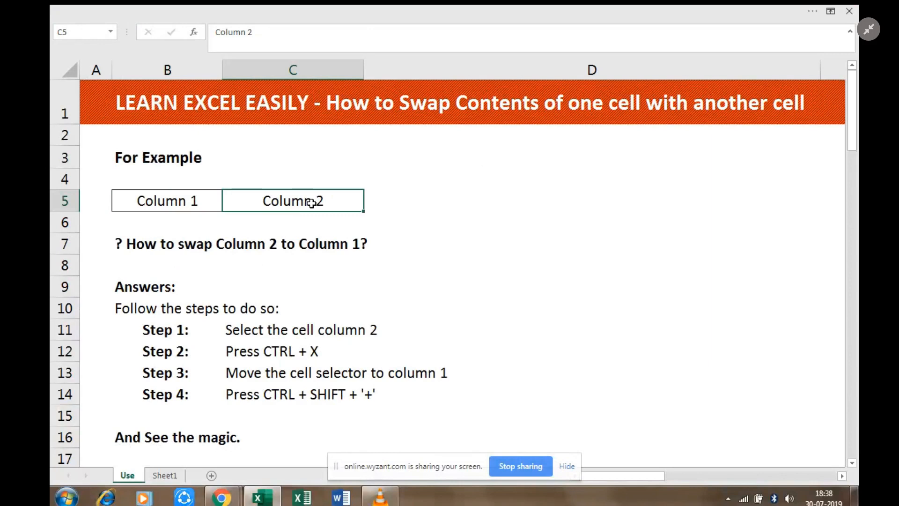
key(ctrl+x)
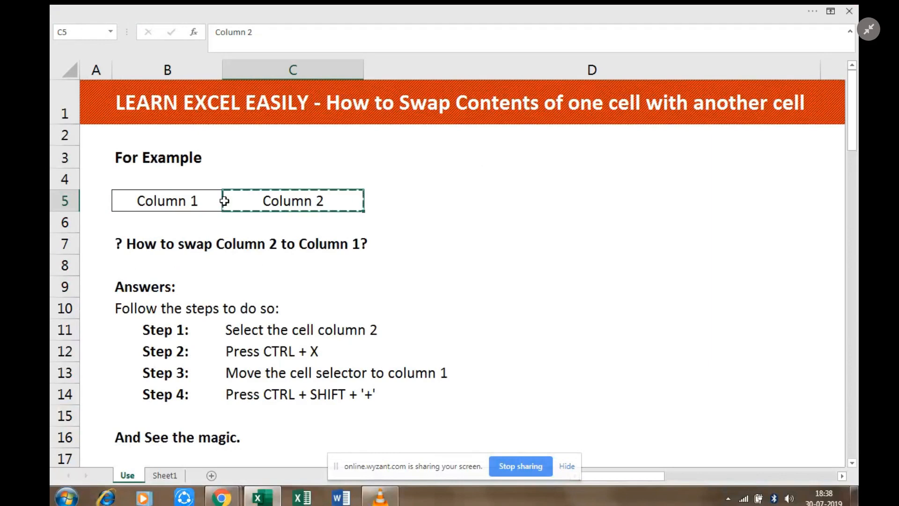
click(167, 201)
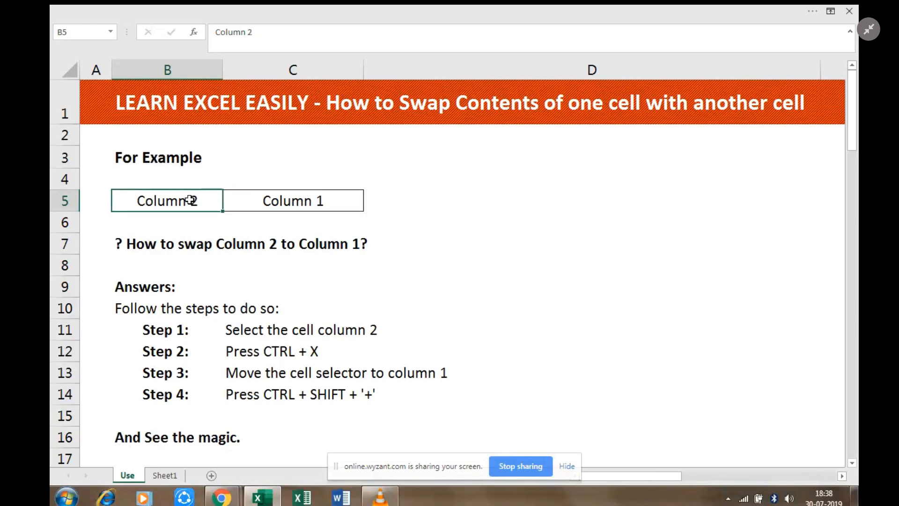
mouse_move(445, 259)
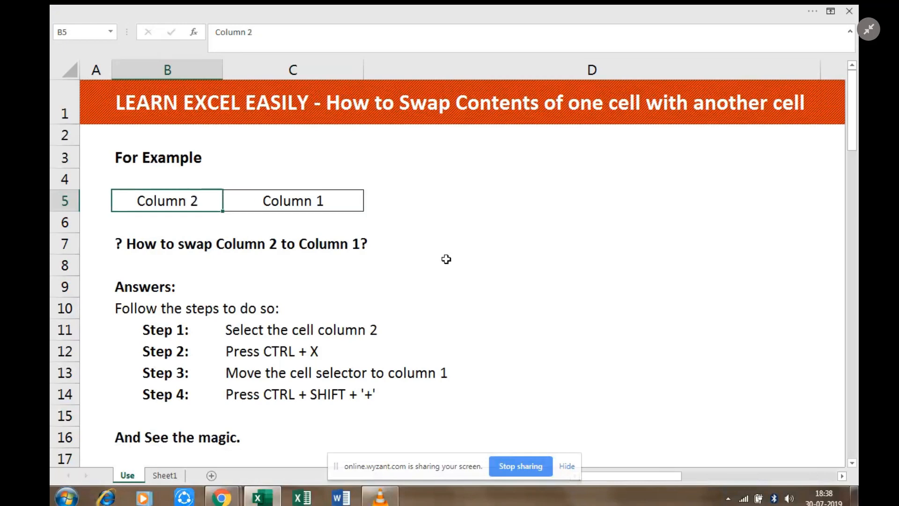